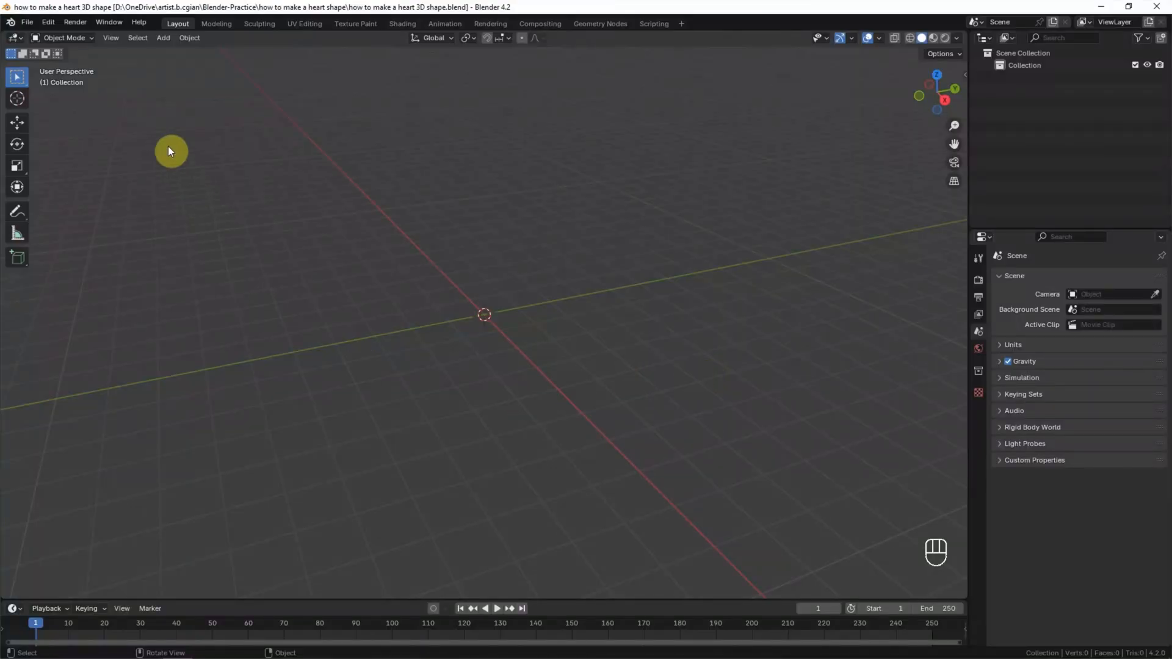
# Add a cube mesh to the empty scene and zoom in on it.
pyautogui.click(162, 37)
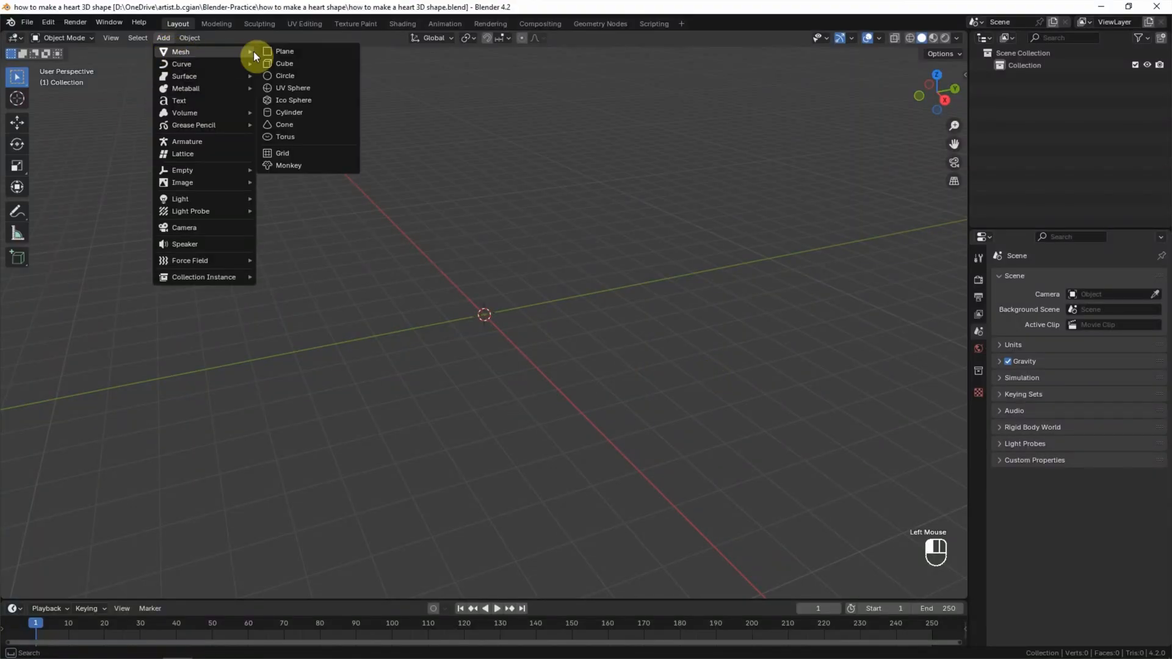
pyautogui.click(284, 62)
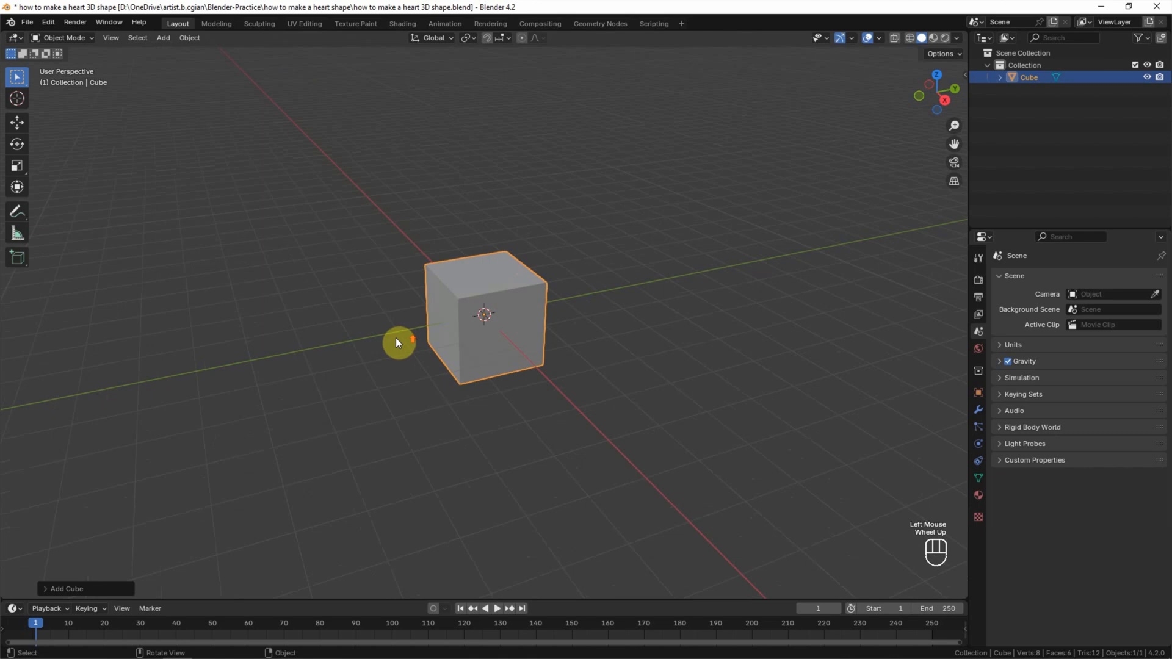
pyautogui.scroll(3)
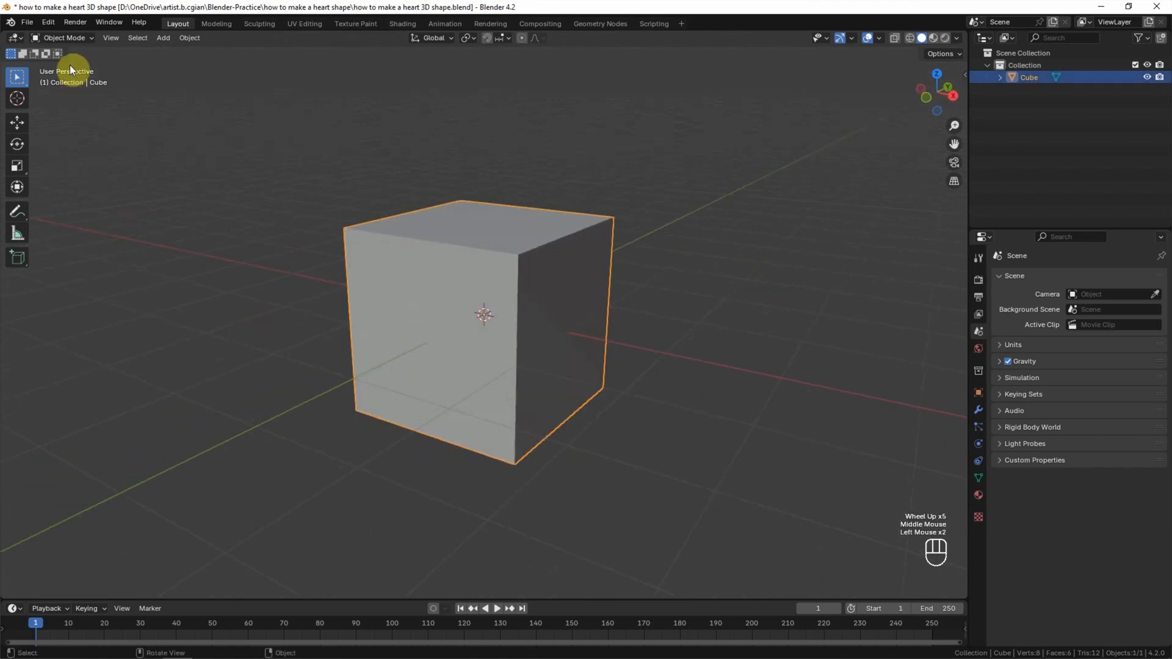
# In Edit Mode, loop-cut the cube into four vertical strips with one horizontal middle loop.
pyautogui.press('Tab')
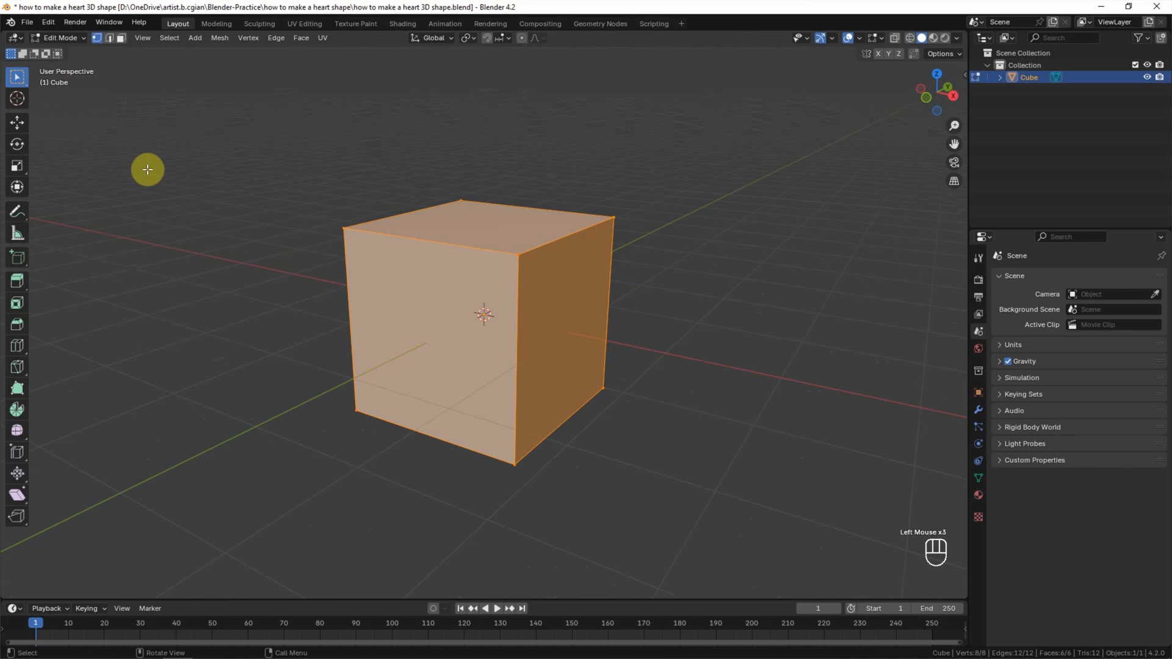
pyautogui.moveTo(375, 321)
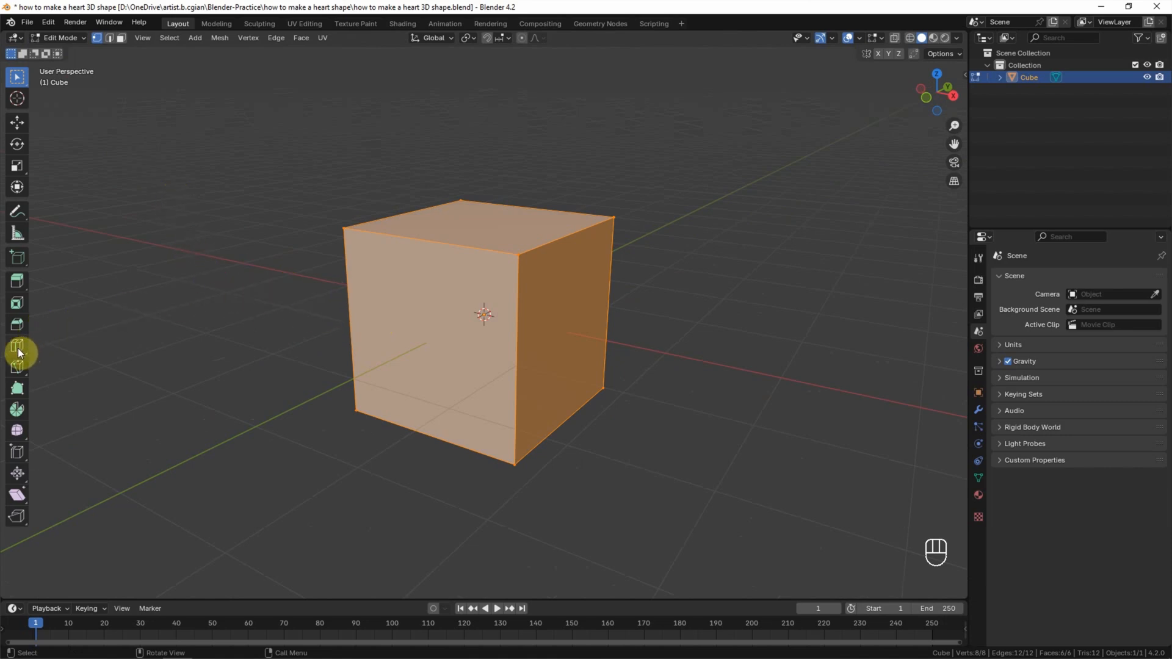
pyautogui.click(16, 346)
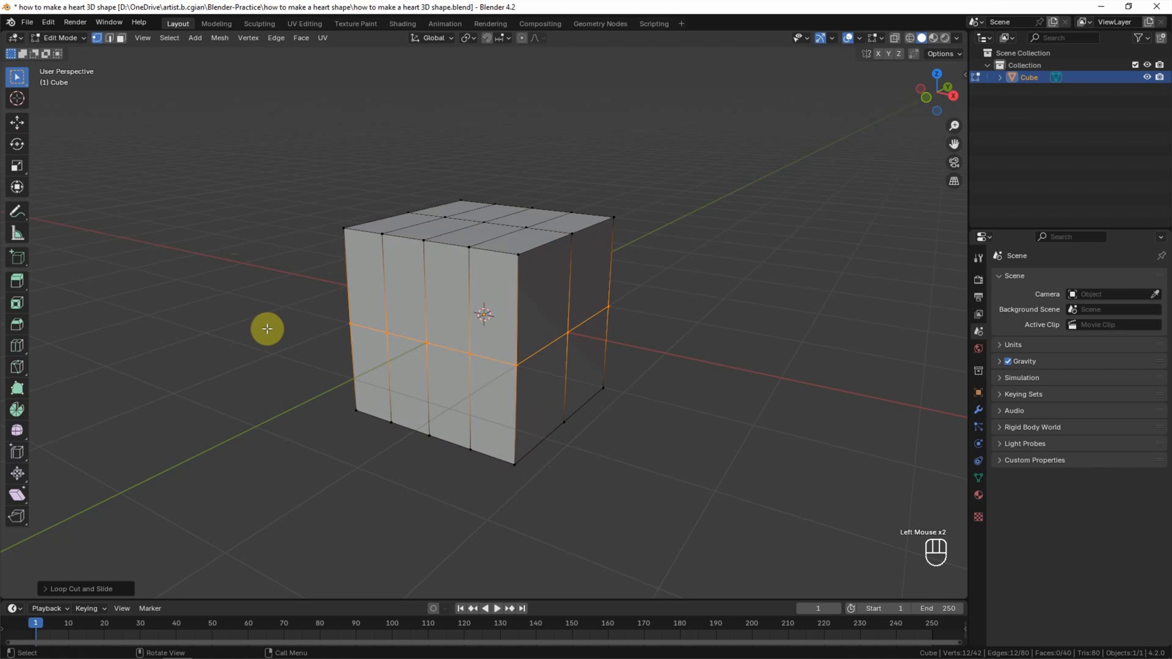
pyautogui.moveTo(711, 128)
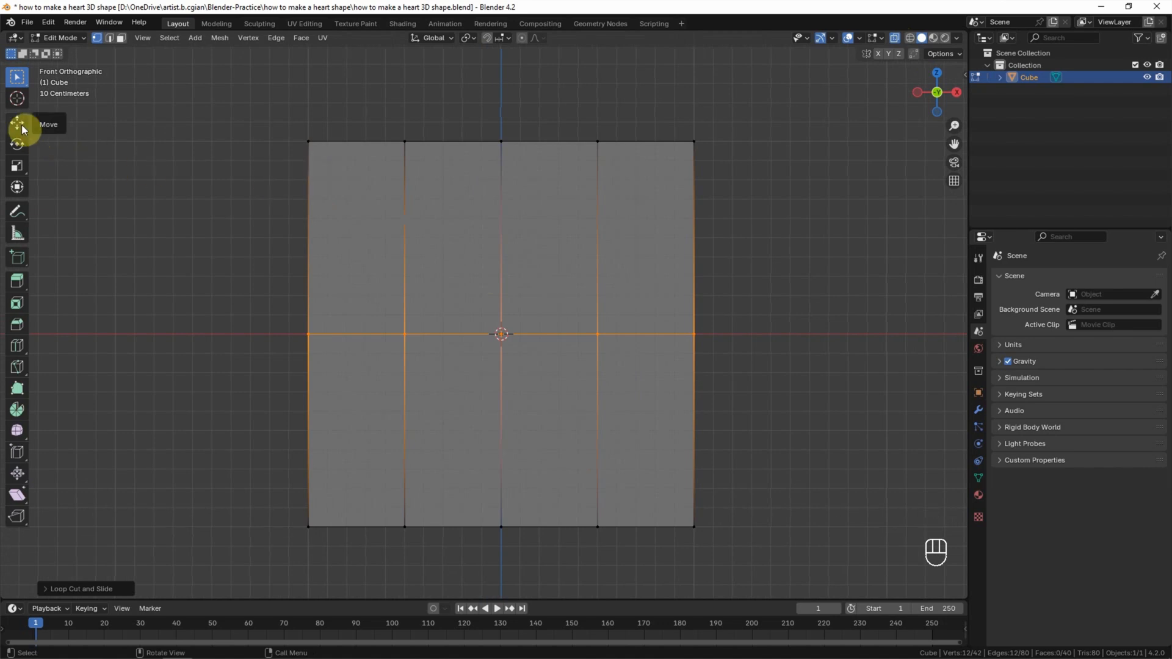
# Move and scale the cube's vertices in front view into a flat heart outline.
pyautogui.click(17, 122)
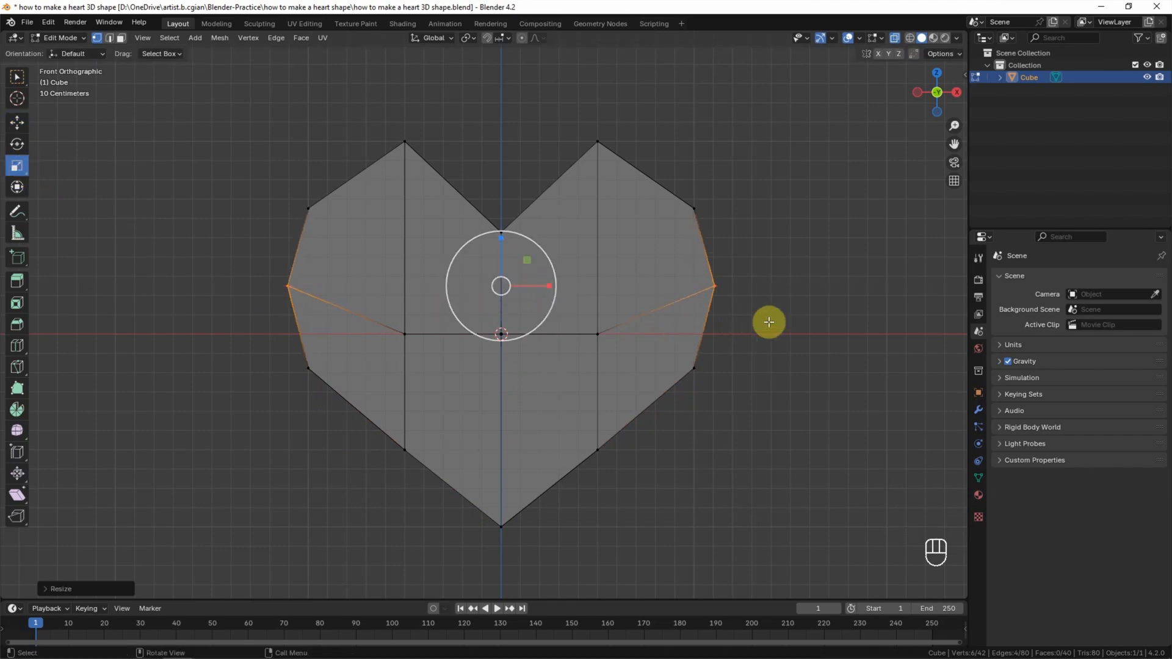
# Select the whole heart mesh and scale it thinner along its depth axis.
pyautogui.moveTo(501, 299); pyautogui.dragTo(665, 365)
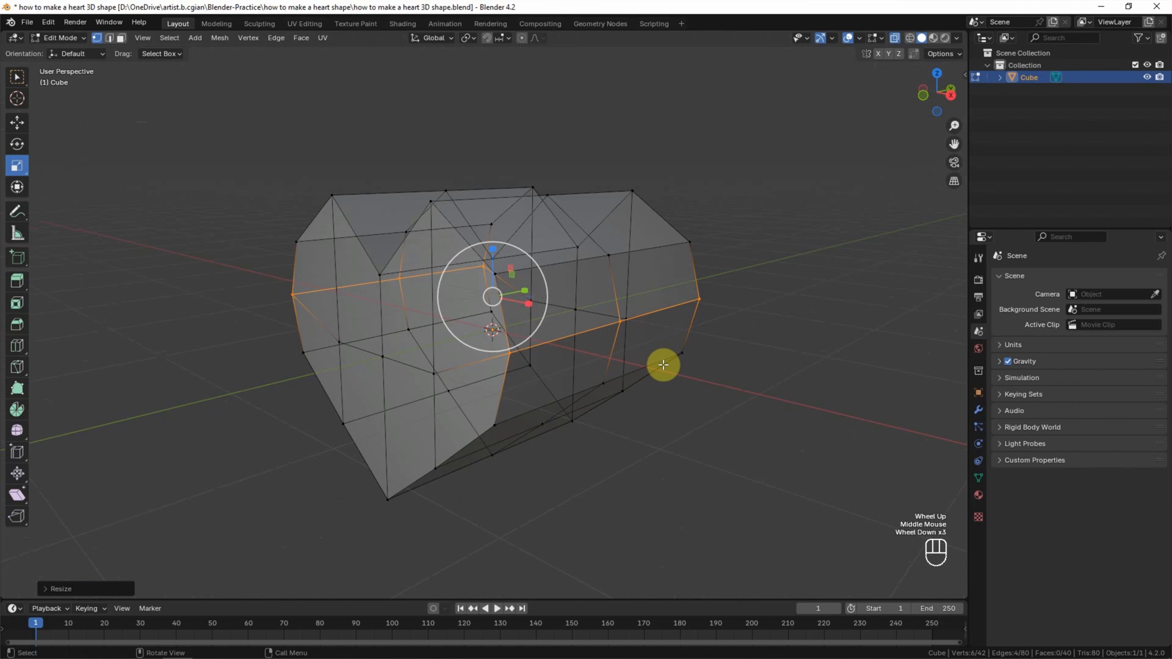
pyautogui.moveTo(218, 187)
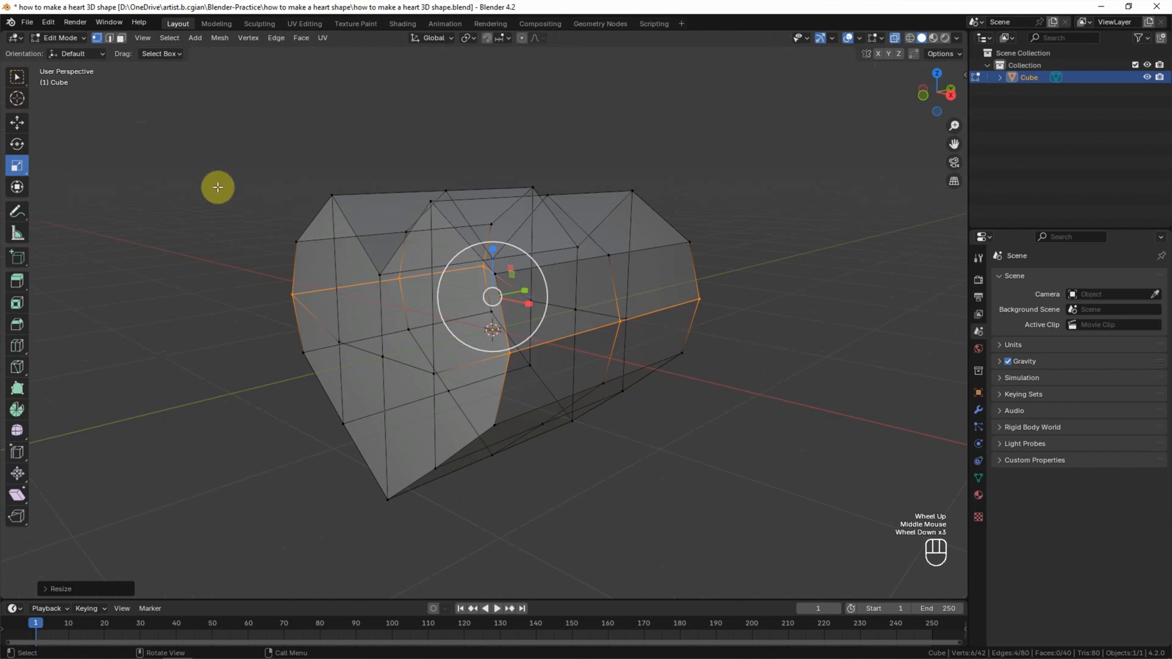
pyautogui.press('a')
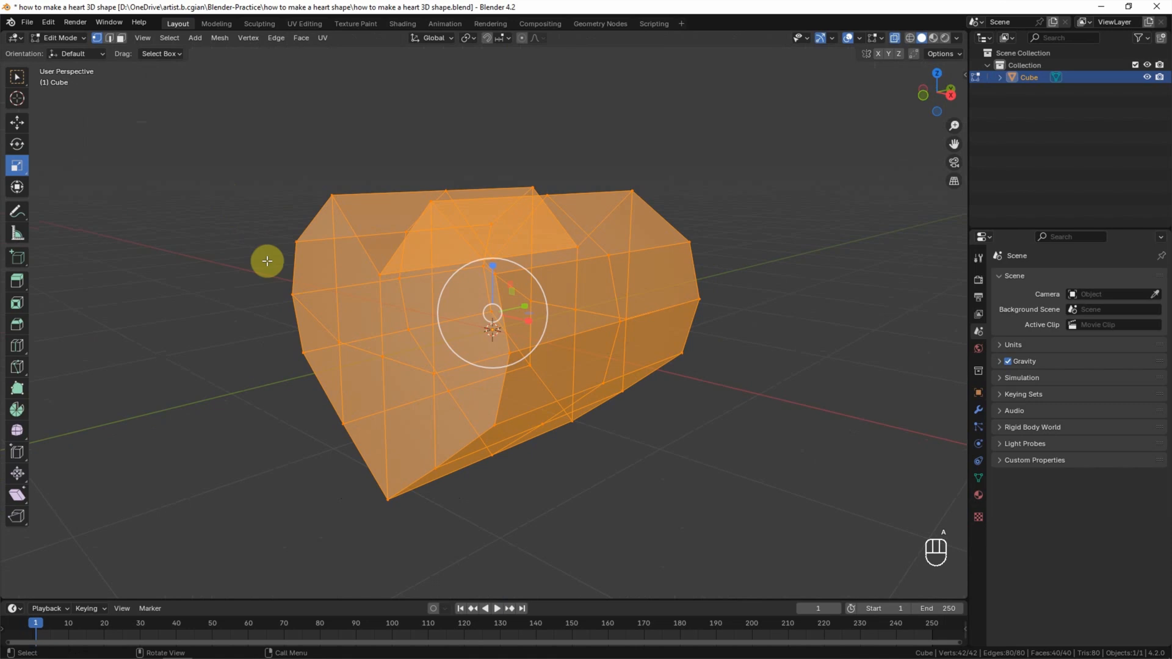
pyautogui.press('s')
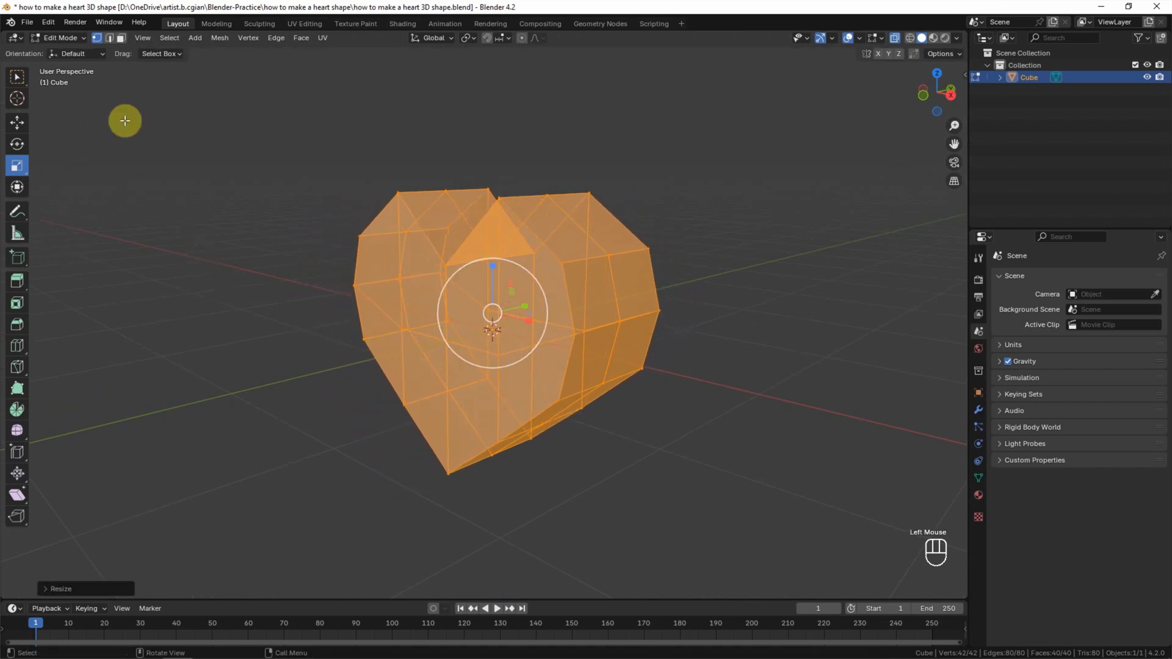
pyautogui.moveTo(108, 38)
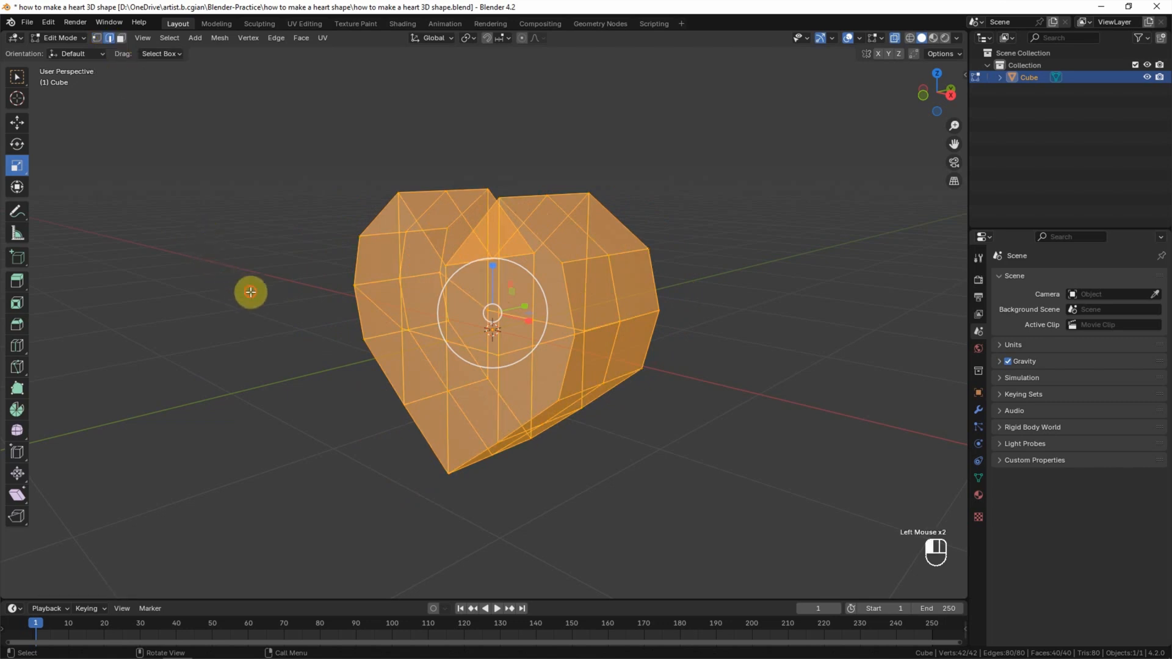
# Select the edge loop across the middle of the heart's front for scaling.
pyautogui.click(486, 357)
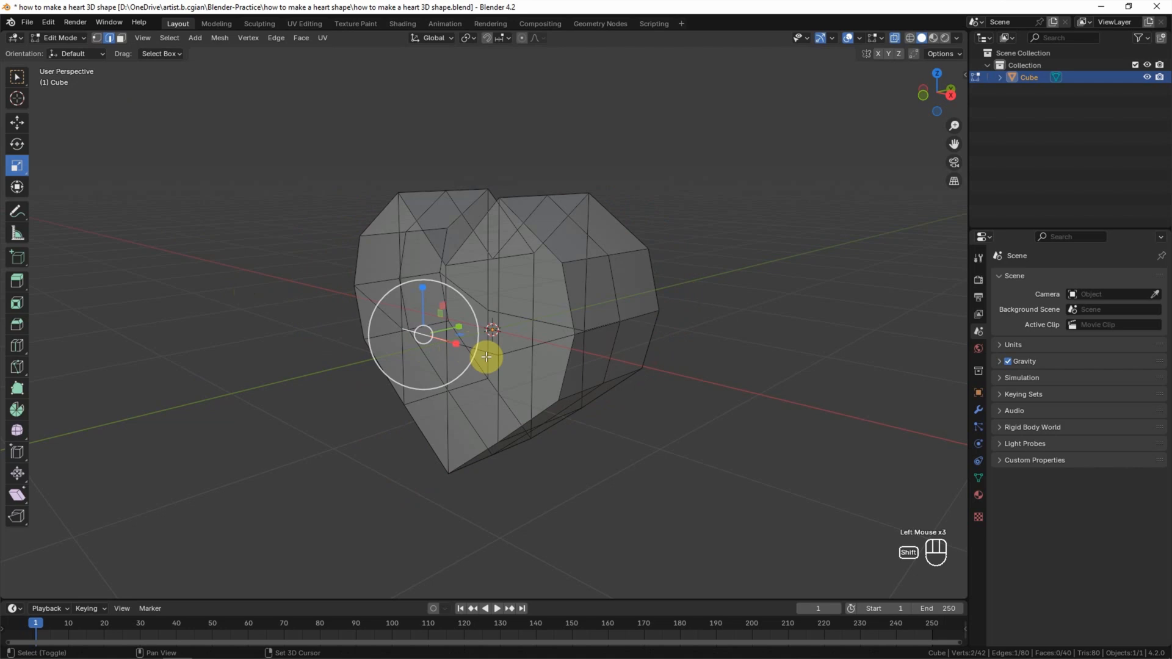
pyautogui.click(518, 315)
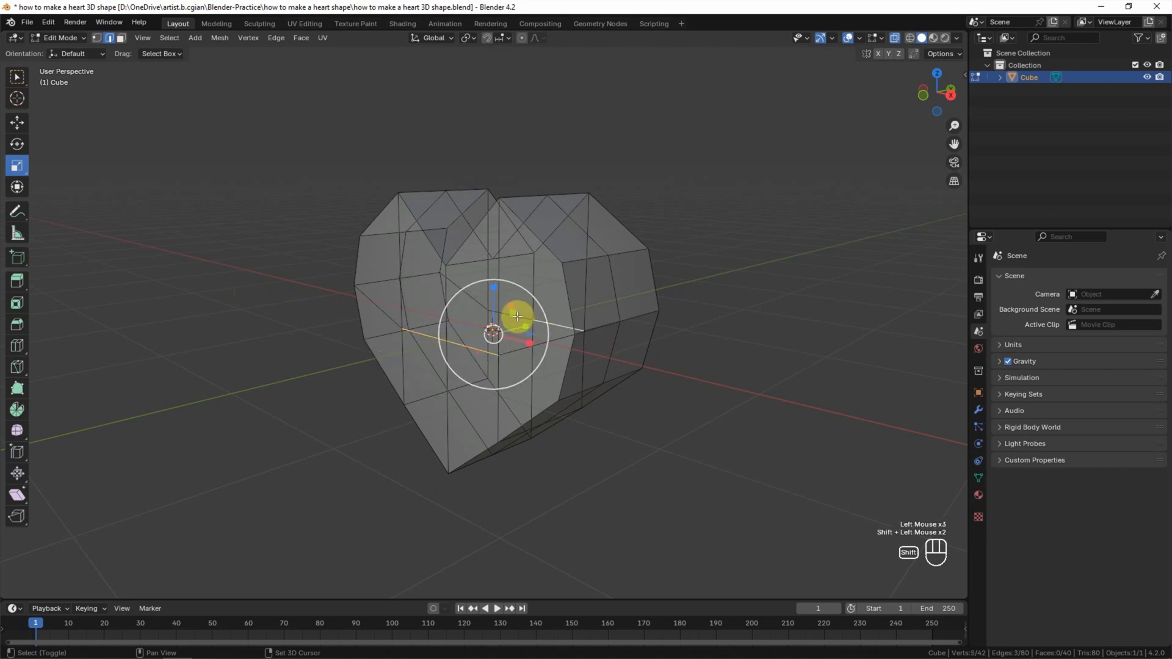
pyautogui.click(524, 322)
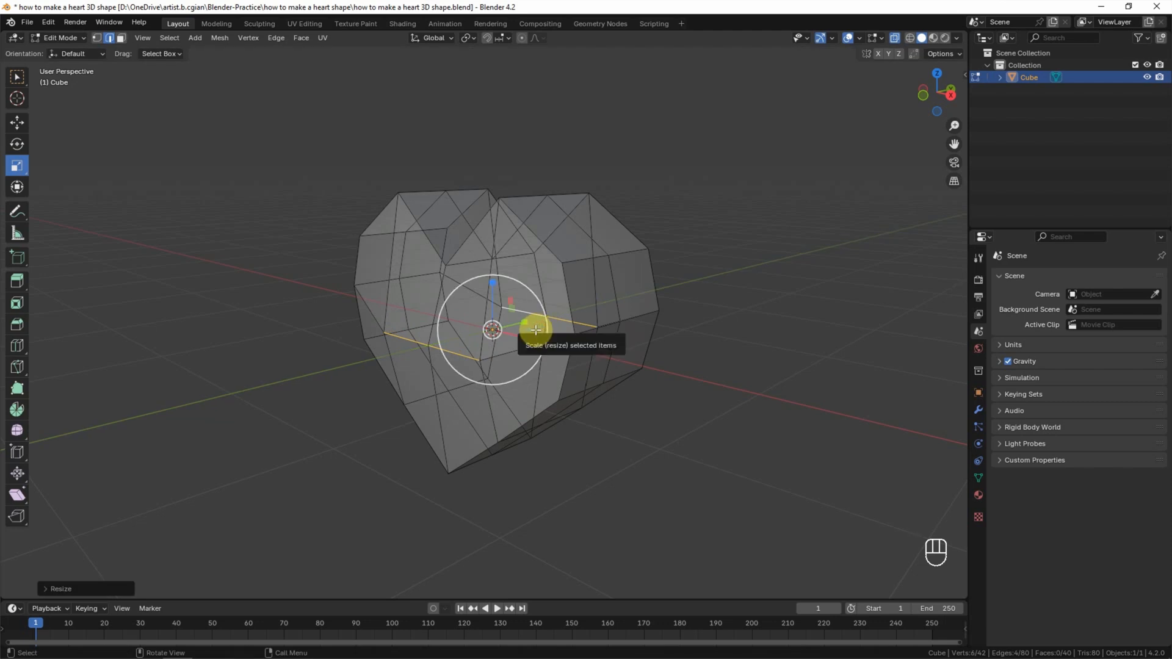
pyautogui.moveTo(932, 385)
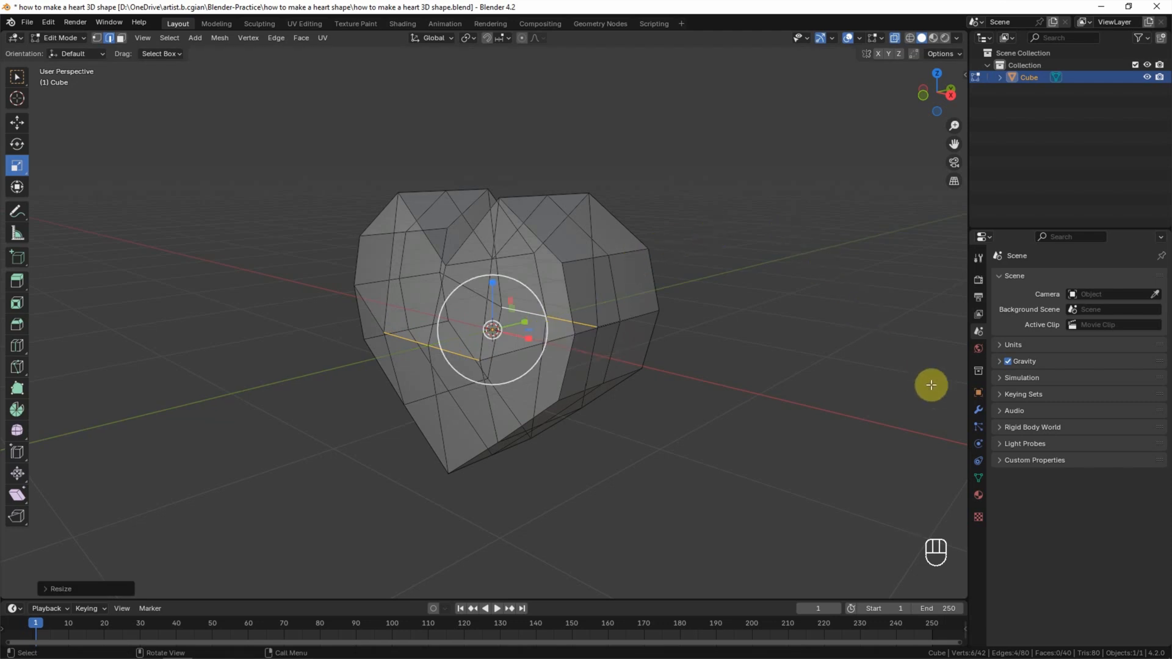
# Add a Subdivision Surface modifier to the heart with Levels Viewport set to 2.
pyautogui.click(979, 410)
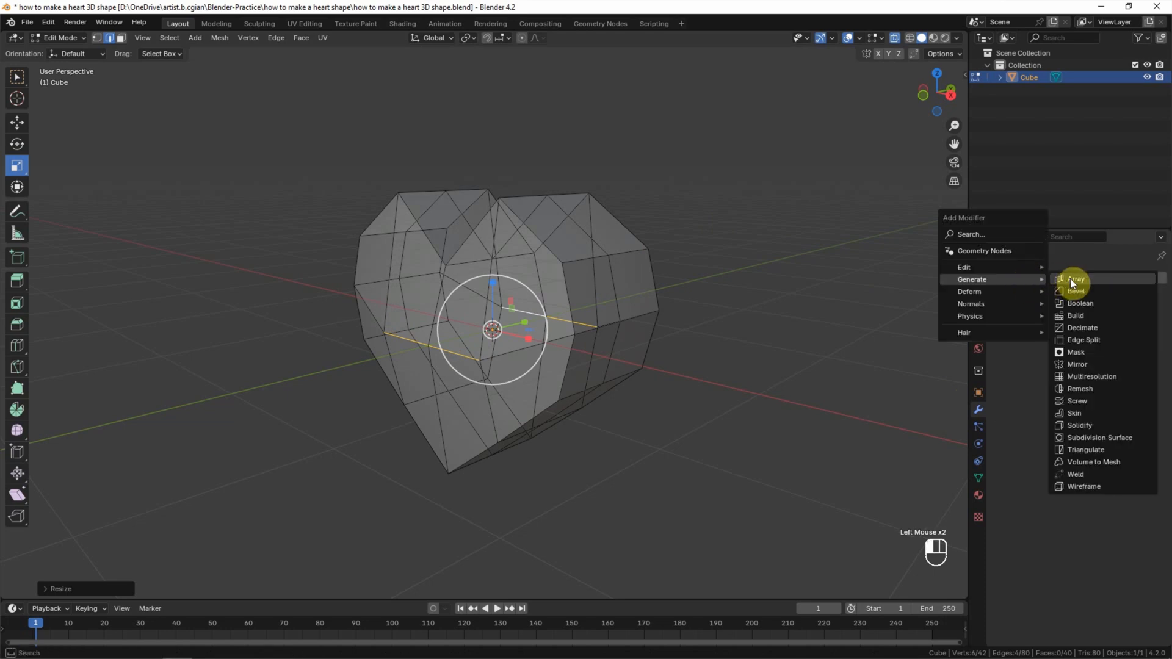
pyautogui.moveTo(1099, 437)
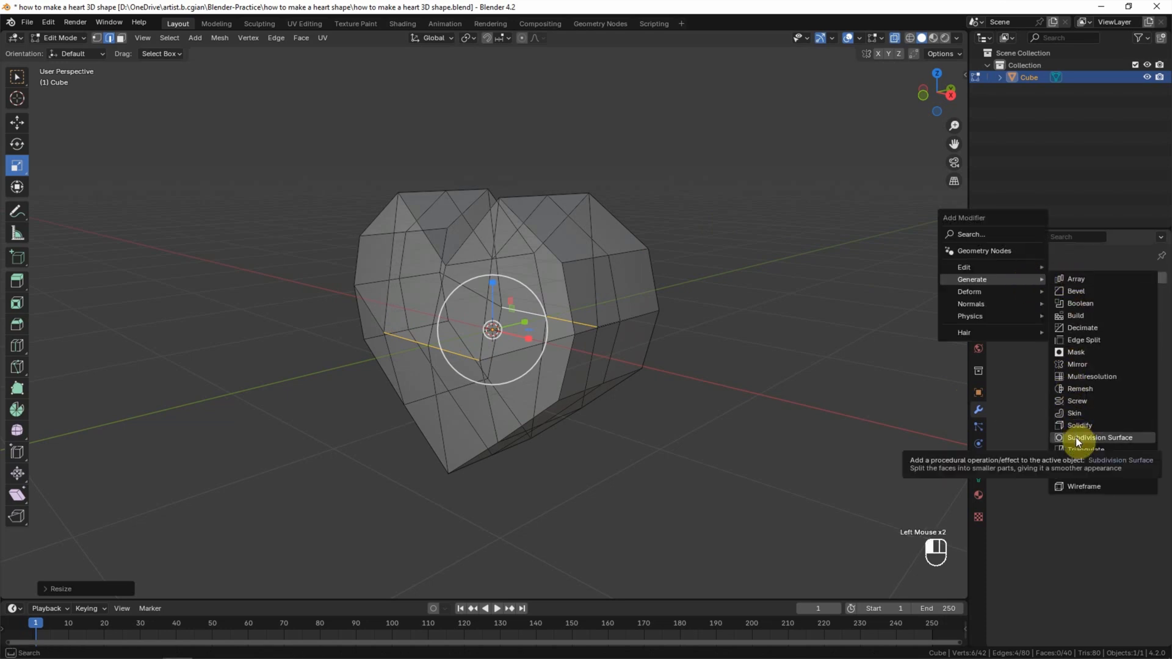
pyautogui.click(1100, 437)
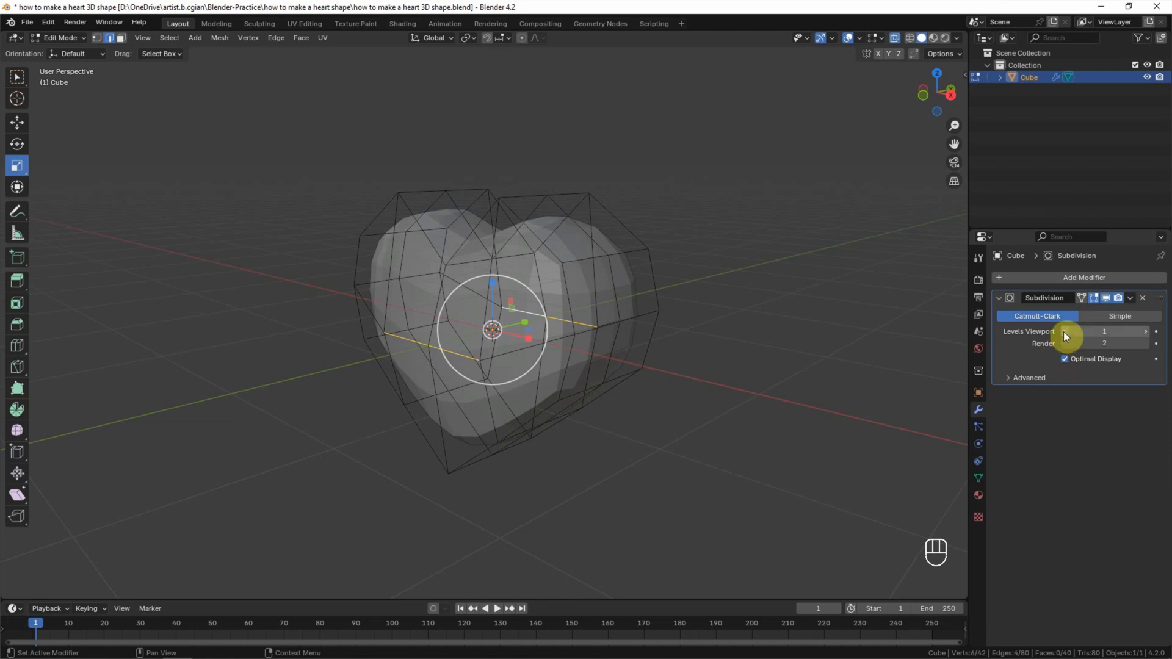
pyautogui.moveTo(1104, 331)
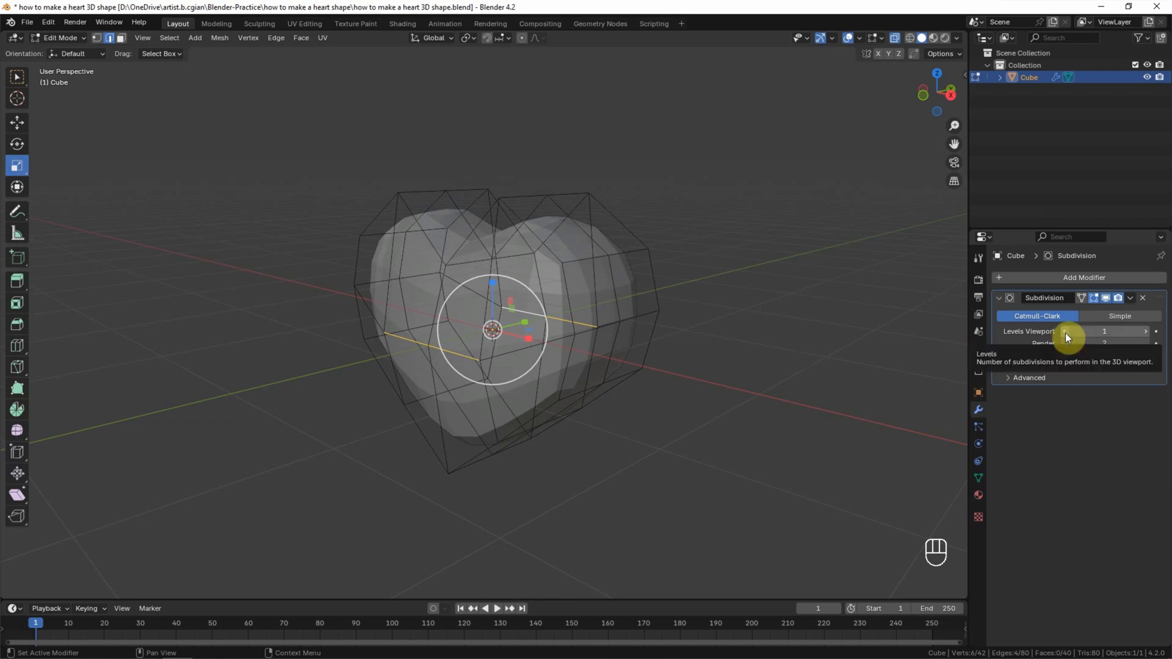
pyautogui.click(1146, 330)
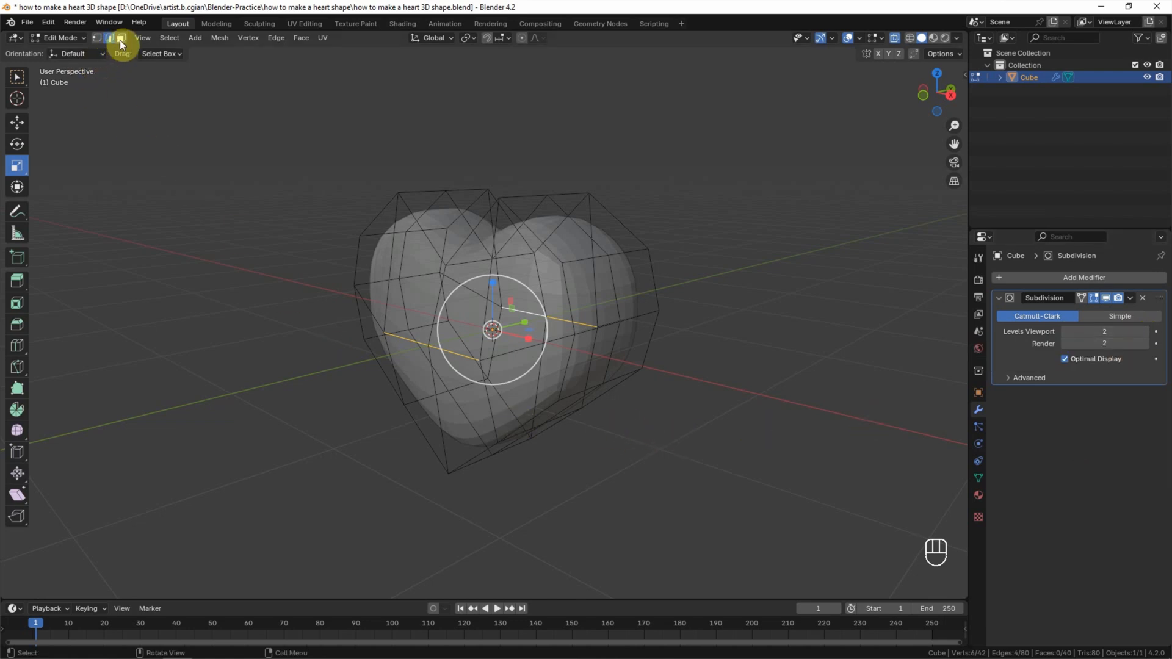
# Select all faces of the heart and apply Shade Smooth.
pyautogui.click(120, 38)
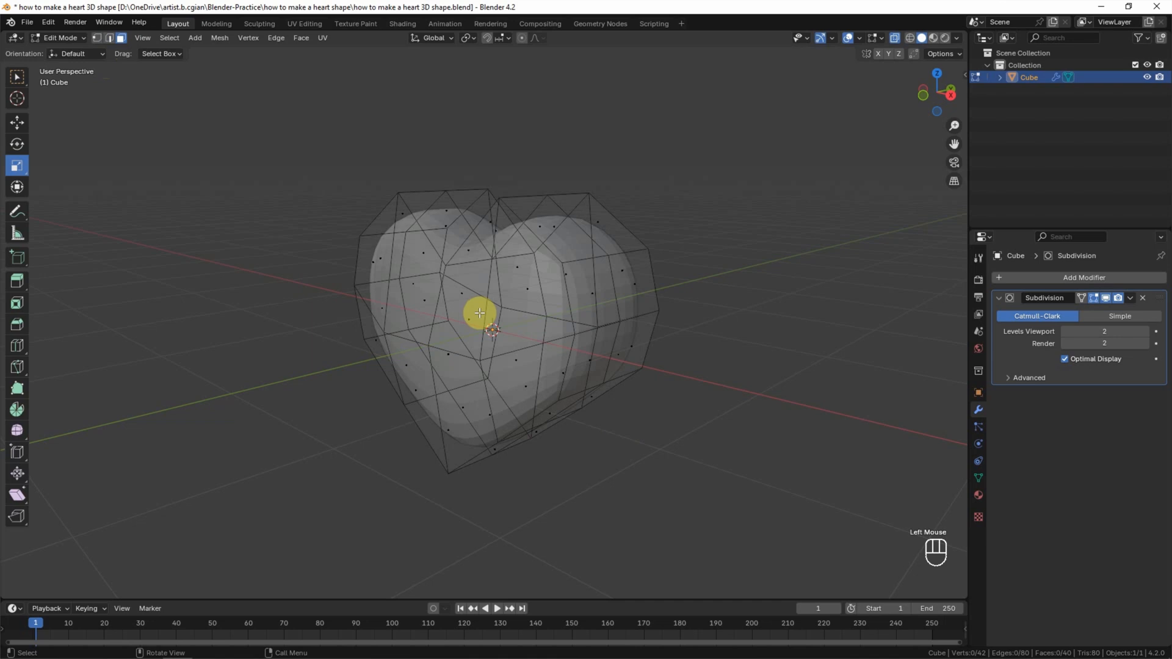
pyautogui.press('a')
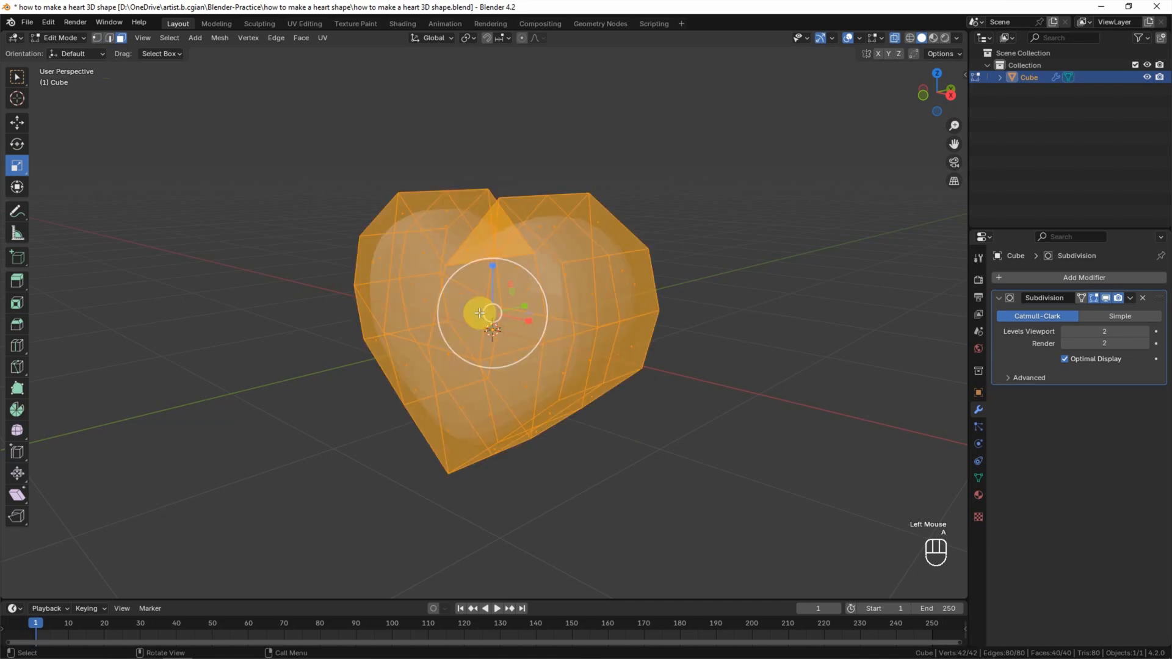
pyautogui.rightClick(480, 314)
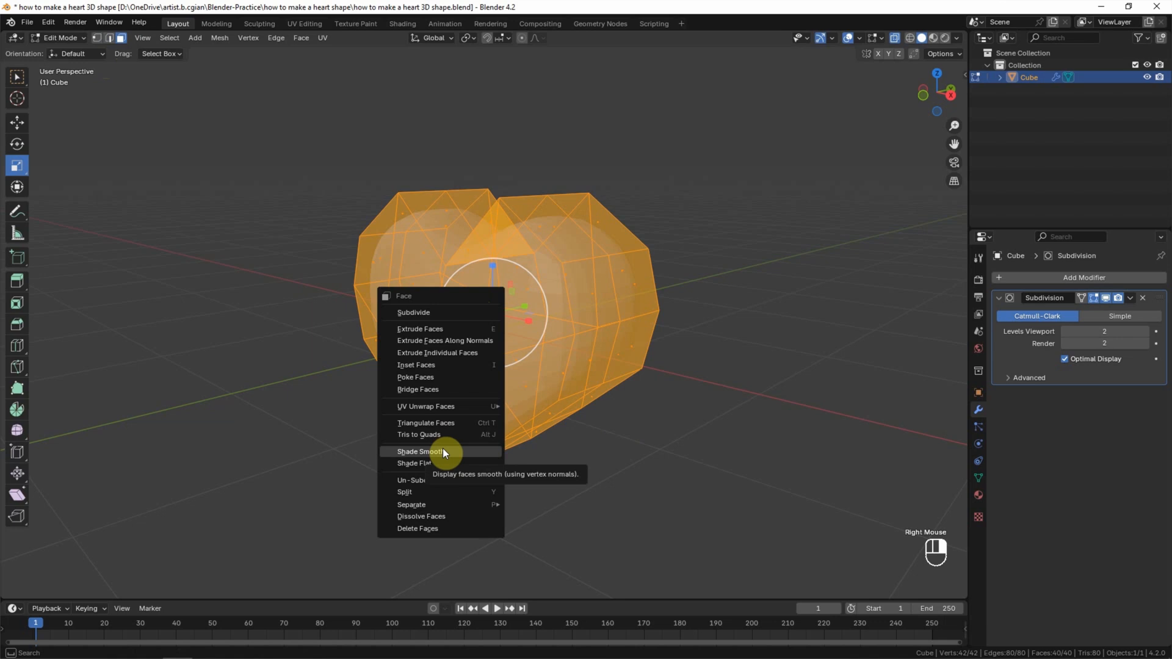
pyautogui.click(420, 452)
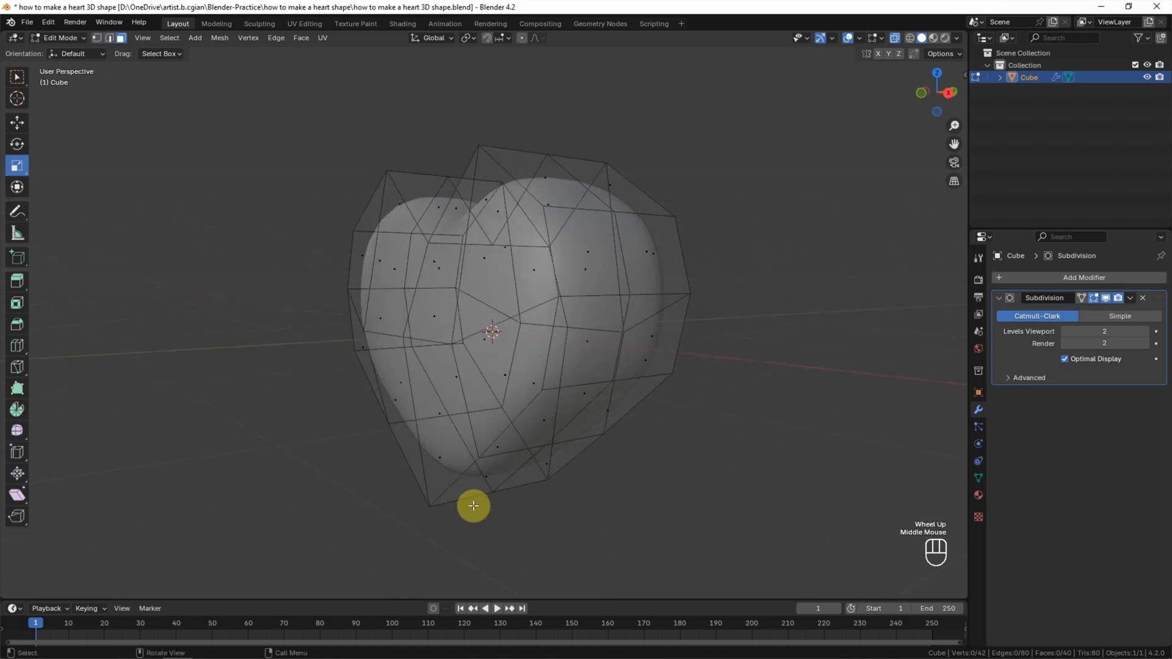
pyautogui.moveTo(250, 448)
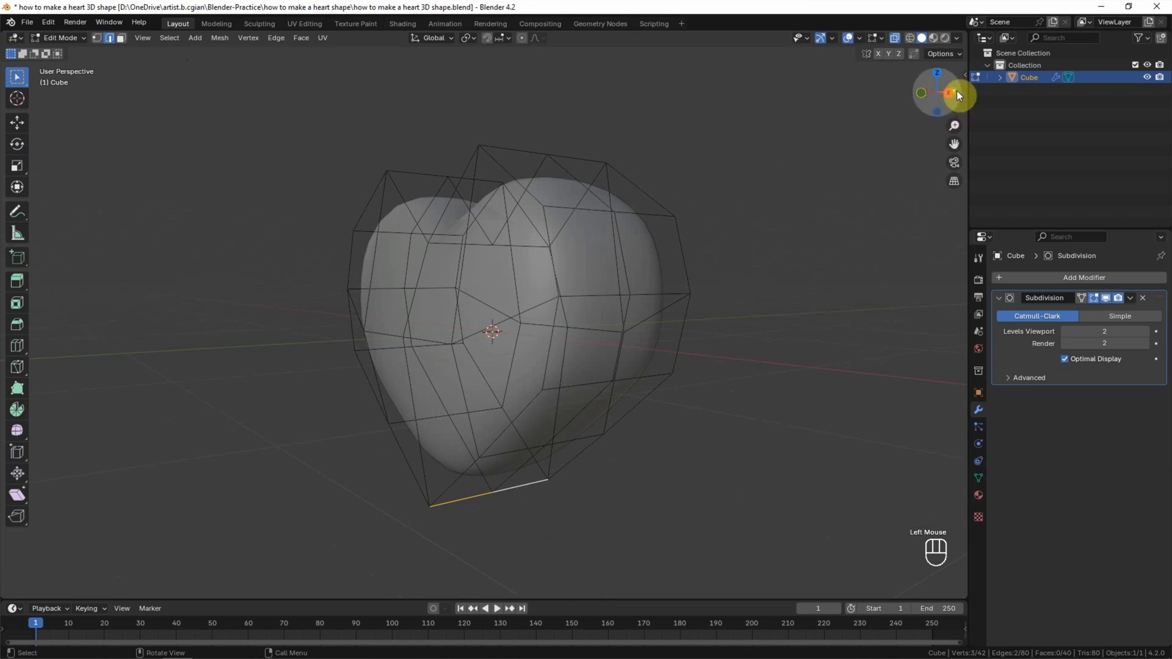
# Show the N sidebar to set Mean Crease on the heart's bottom tip and top notch edges.
pyautogui.click(961, 75)
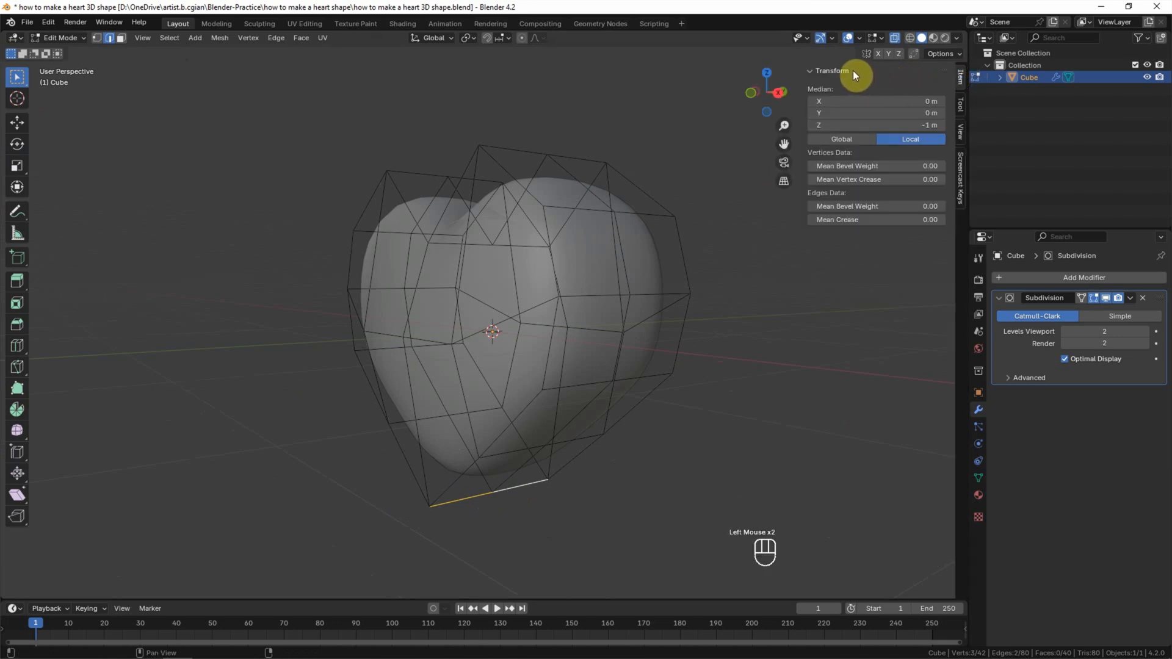
pyautogui.moveTo(824, 193)
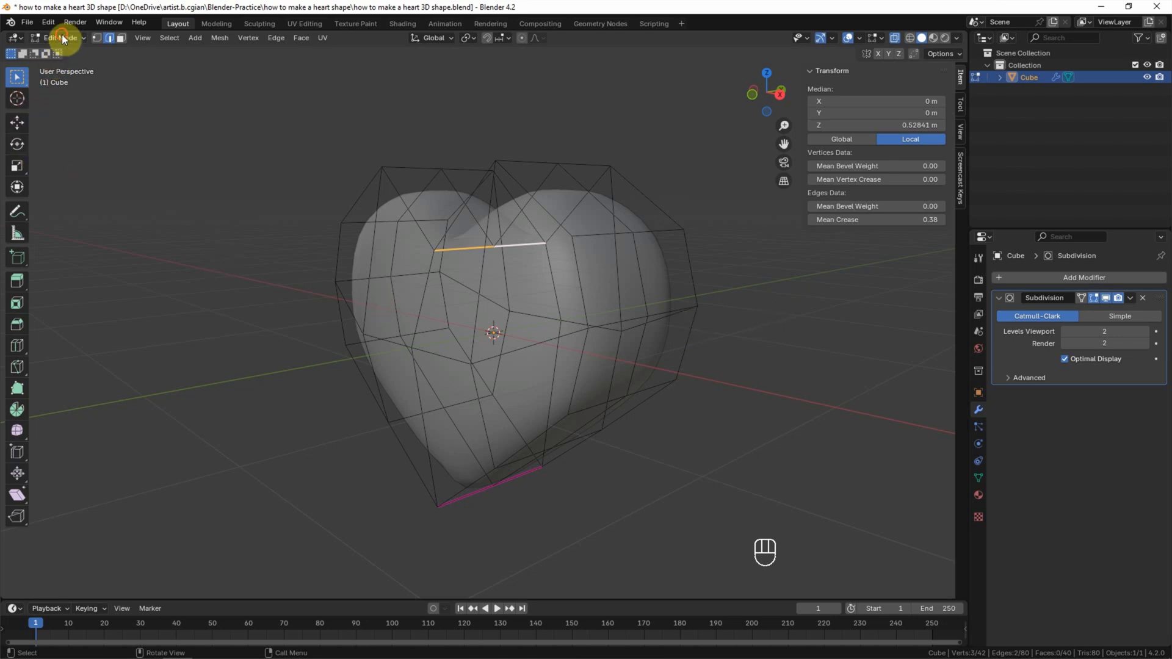
# Return from Edit Mode to Object Mode so the heart shows as a finished object.
pyautogui.click(65, 37)
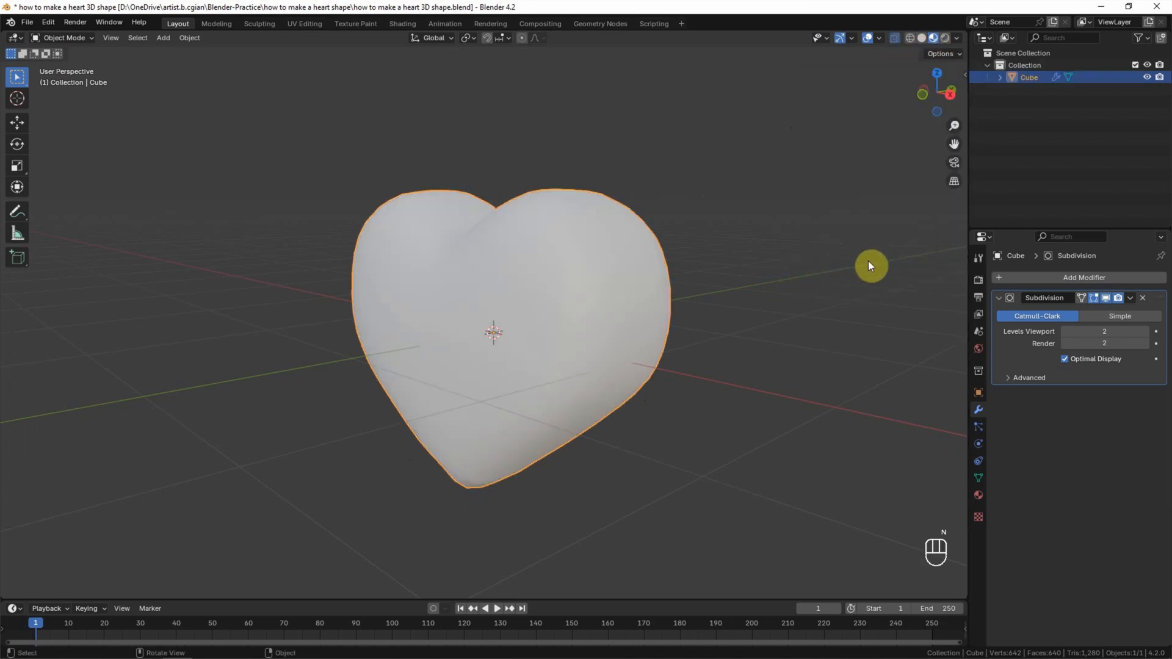
pyautogui.moveTo(867, 365)
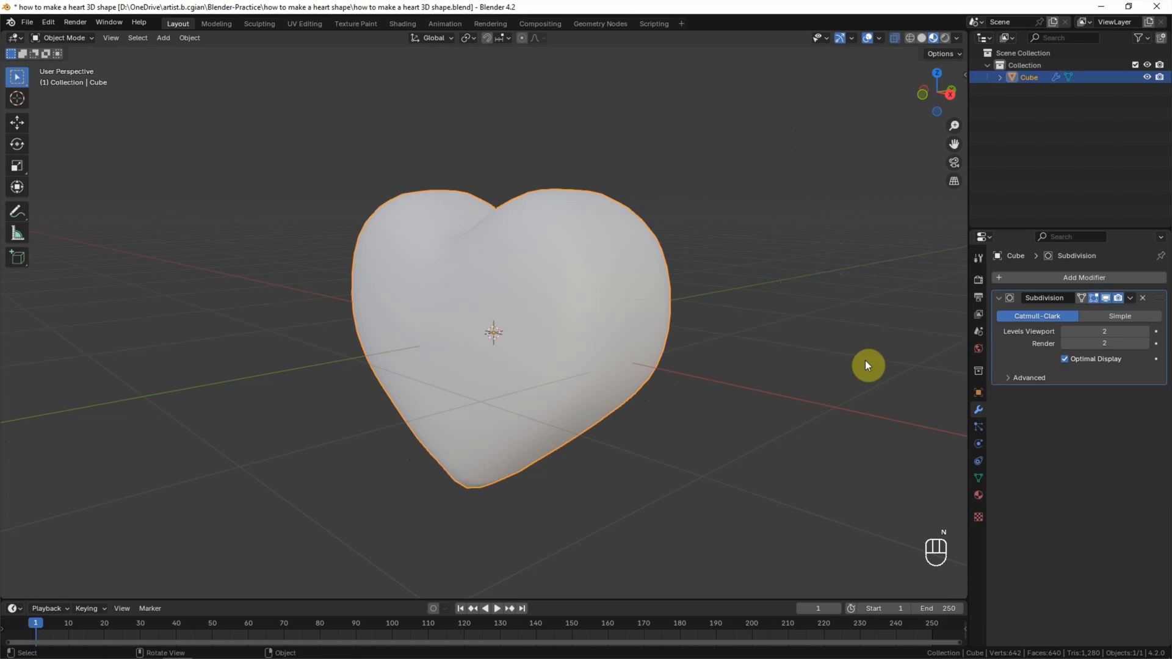
pyautogui.moveTo(978, 497)
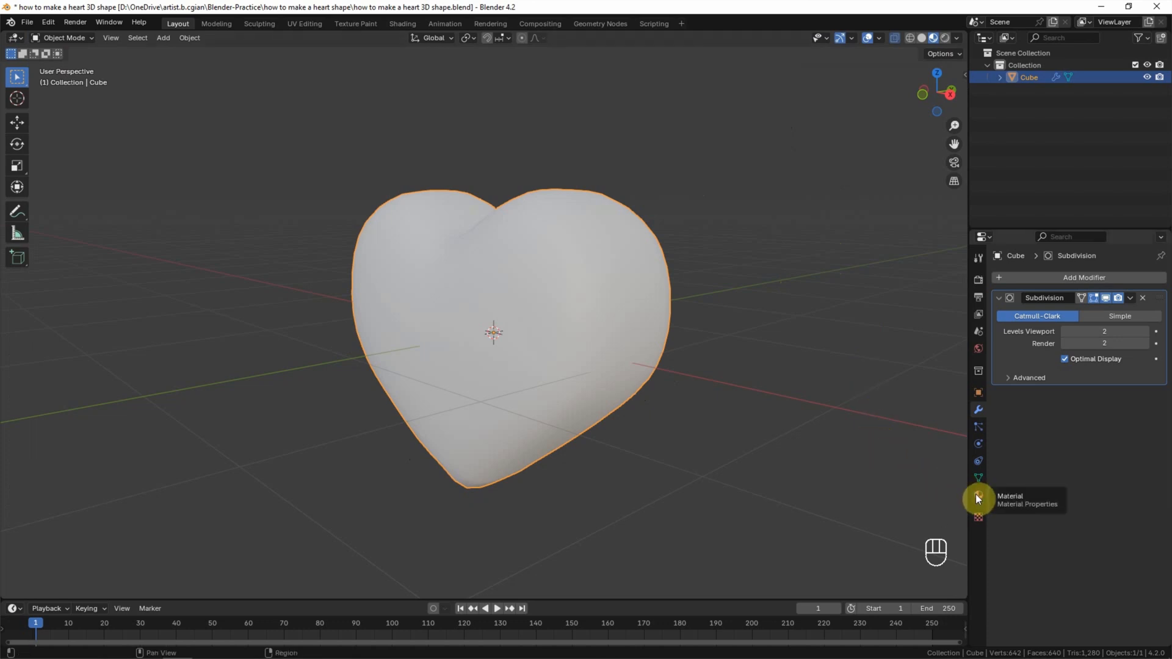
# Set the heart material's Base Color to red in Material Properties.
pyautogui.click(977, 495)
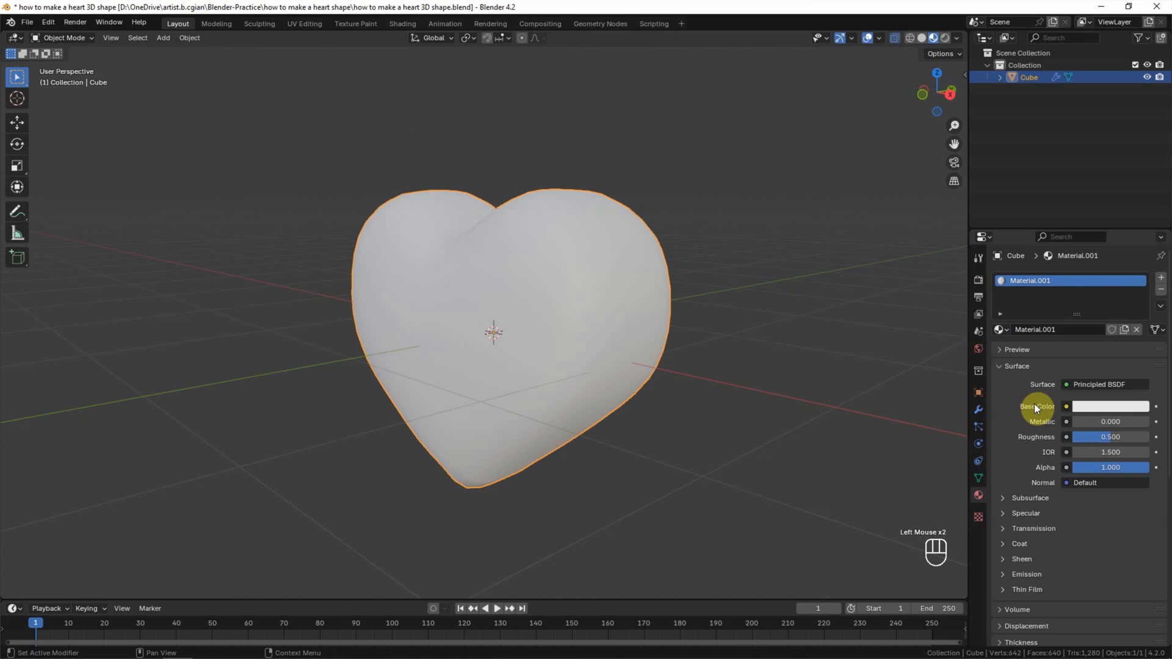
pyautogui.click(1112, 405)
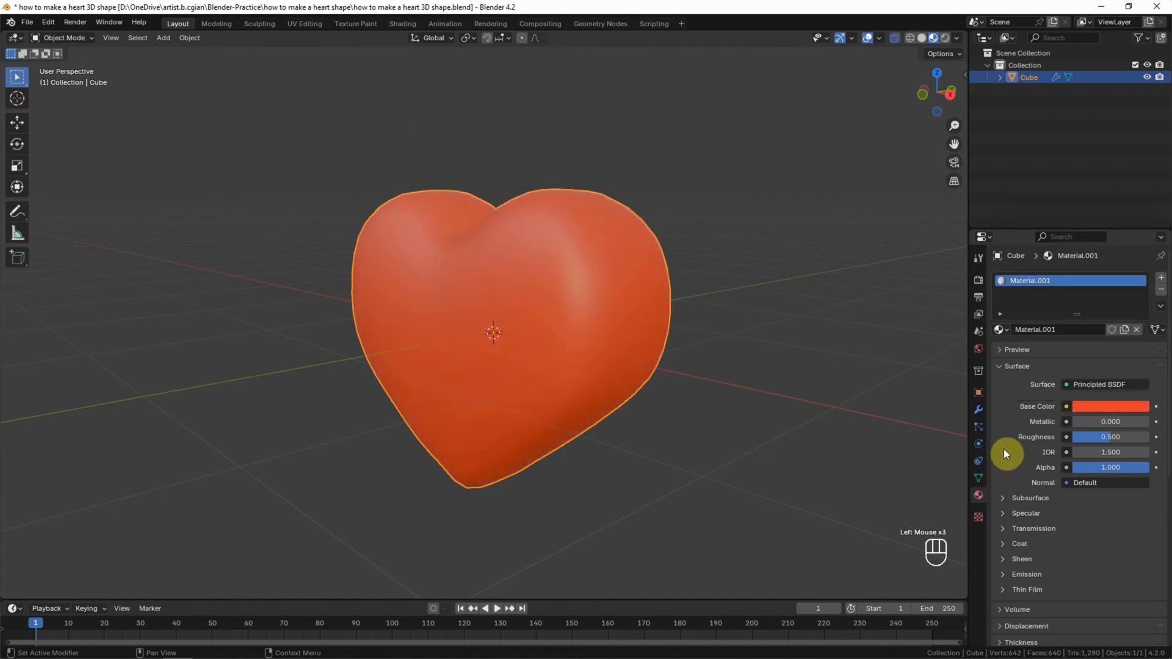
pyautogui.moveTo(1060, 439)
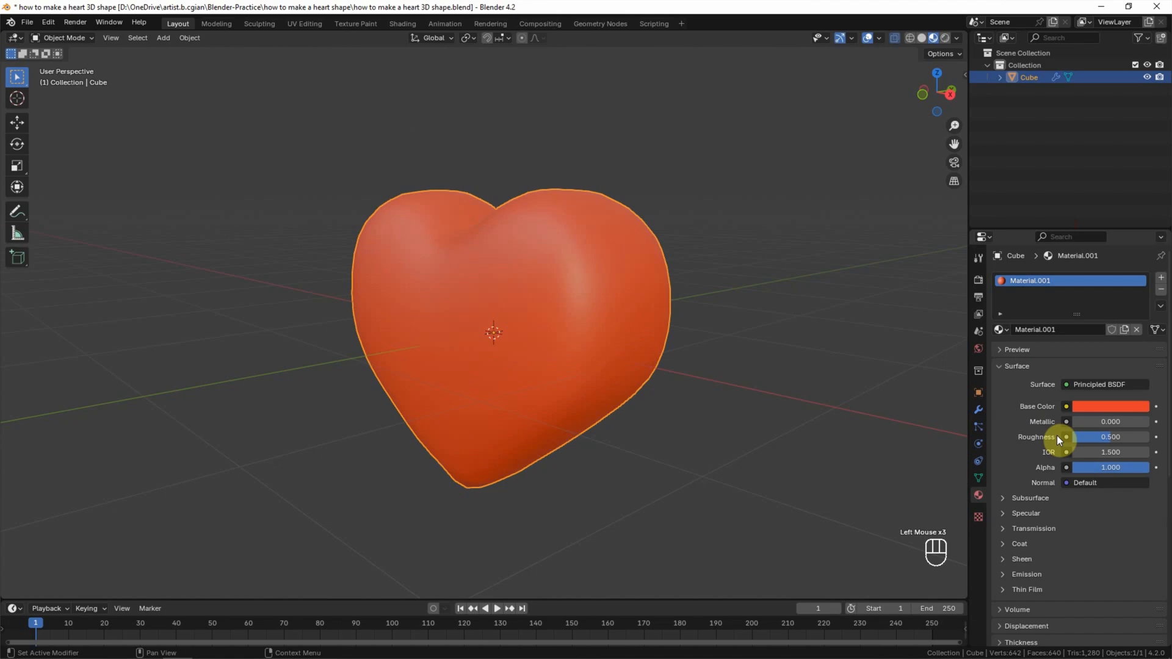